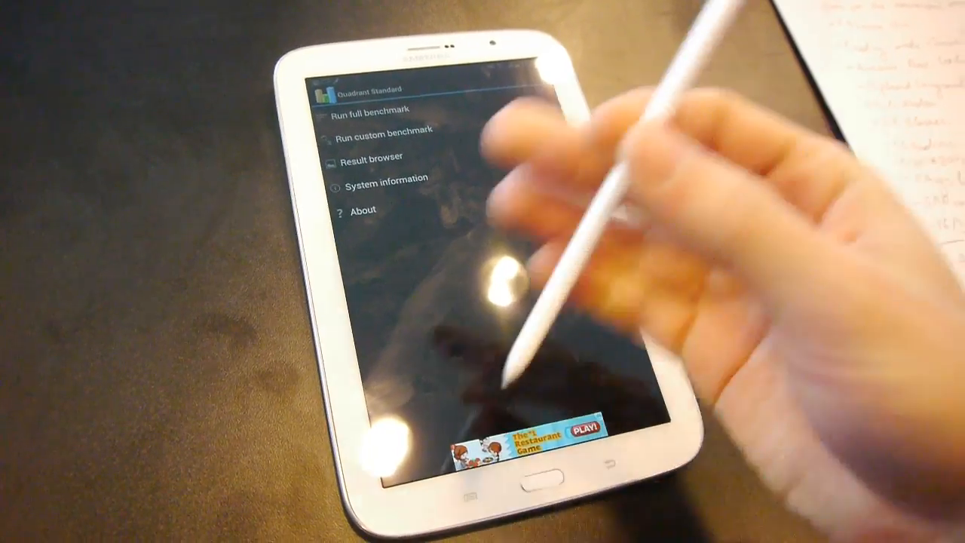
mouse_move(565, 226)
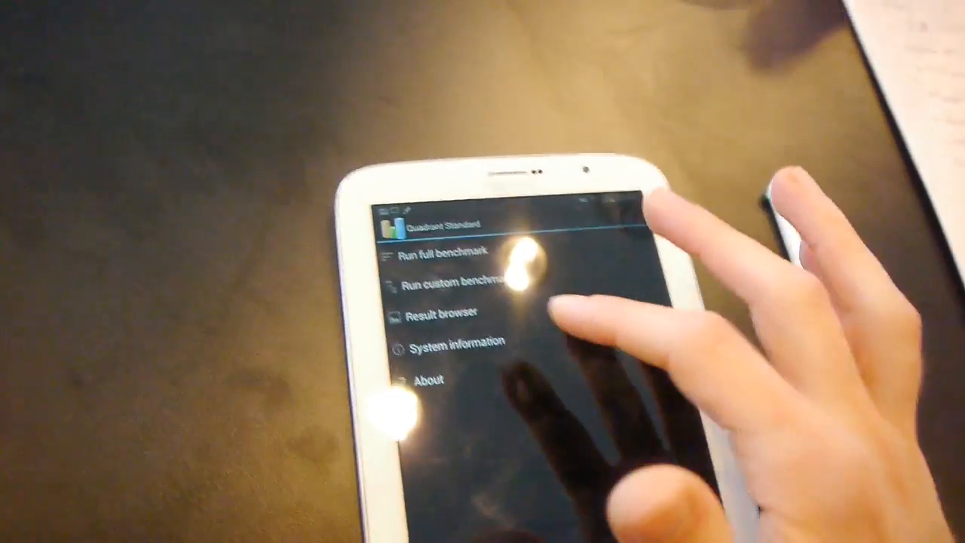
Launch the full Quadrant benchmark covering CPU, memory, I/O, 2D and 3D tests
click(447, 251)
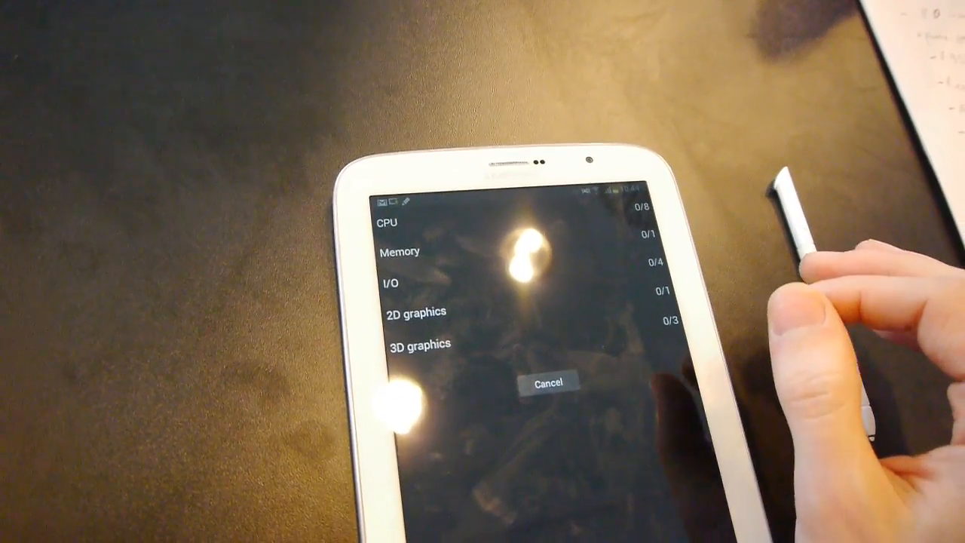